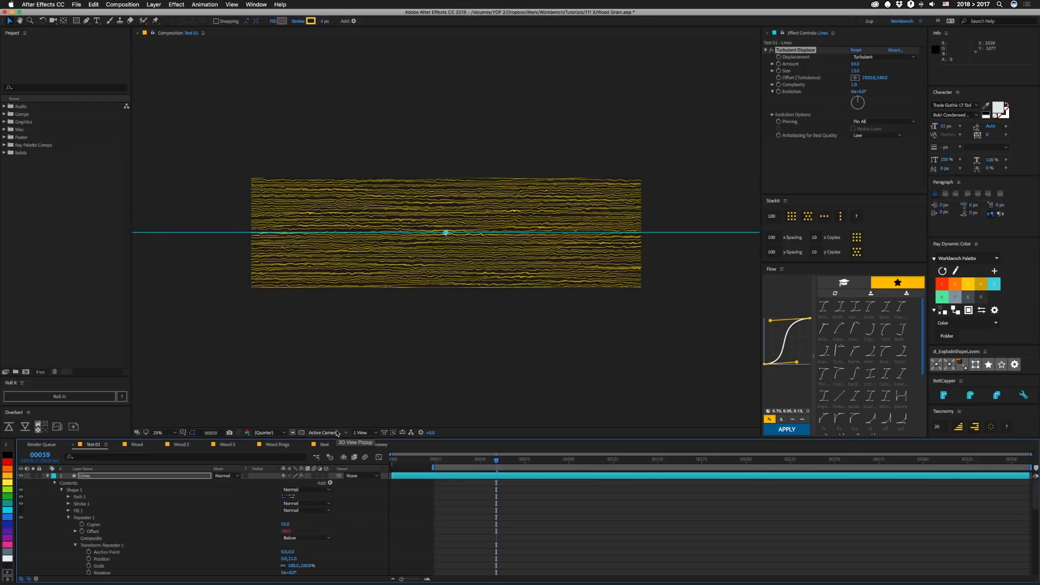
Zoom out and scroll through the Test 01 Lines layer's displacement, repeater and wiggle properties
{"action": "left_click", "coordinate": [163, 432]}
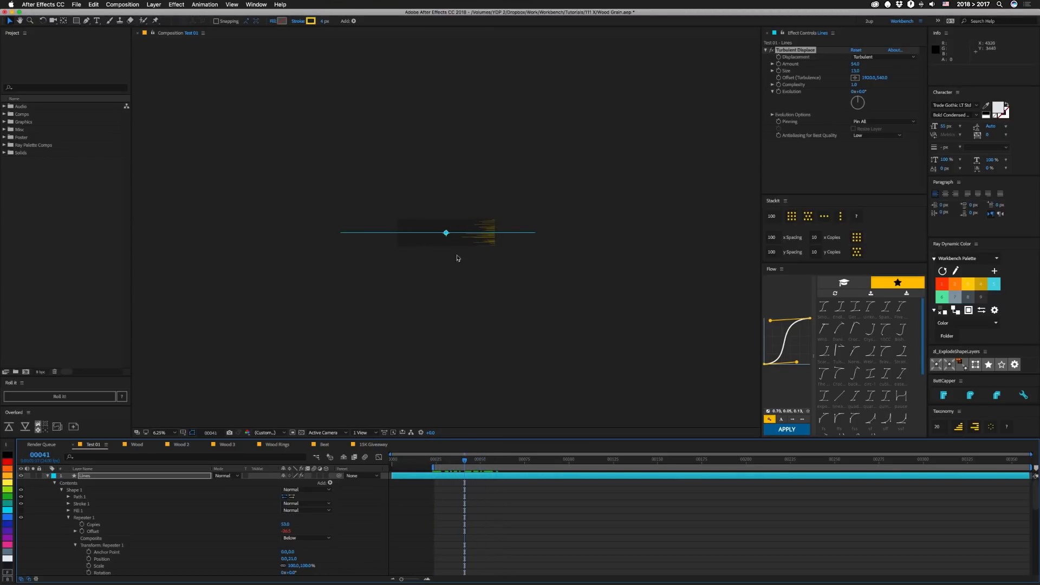
{"action": "mouse_move", "coordinate": [533, 249]}
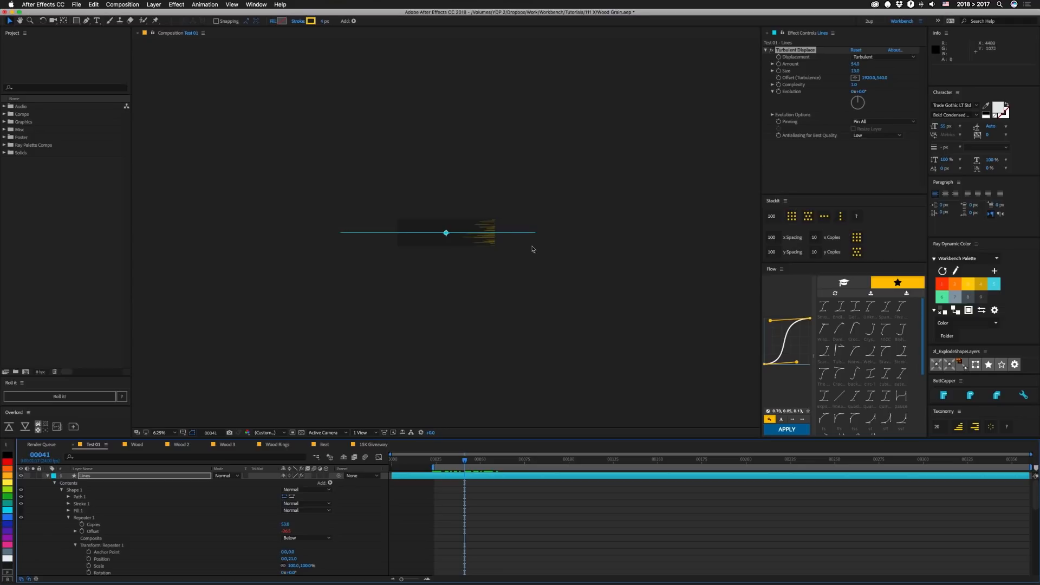
{"action": "mouse_move", "coordinate": [478, 337]}
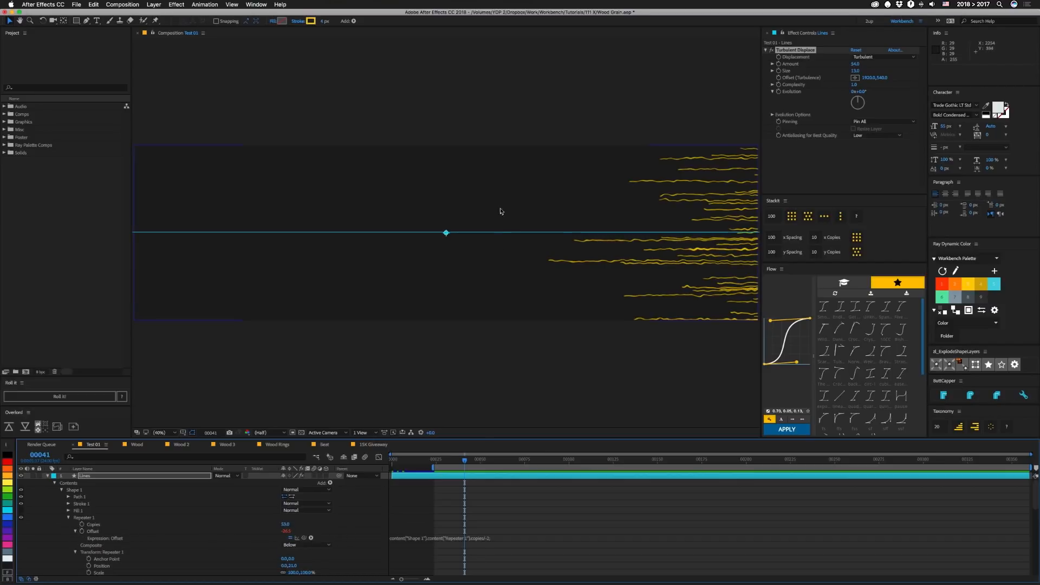
{"action": "mouse_move", "coordinate": [550, 207]}
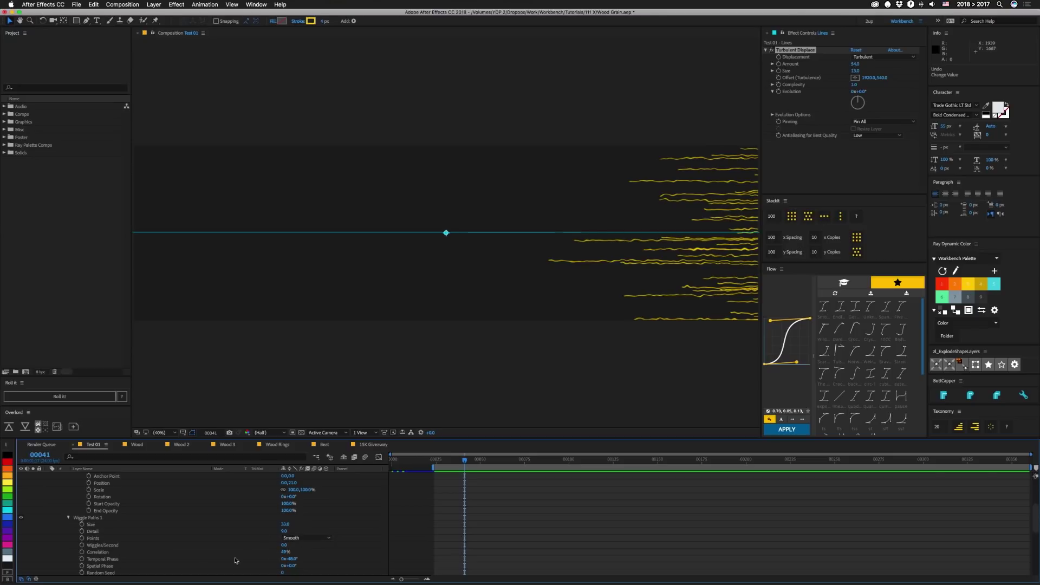
{"action": "mouse_move", "coordinate": [251, 571]}
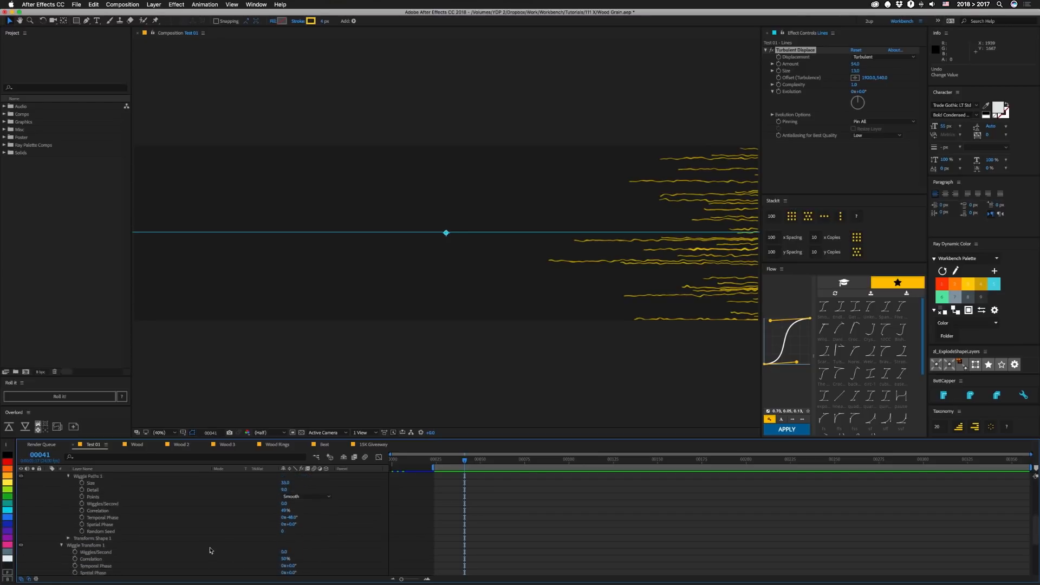
{"action": "scroll", "scroll_direction": "down", "scroll_amount": 3}
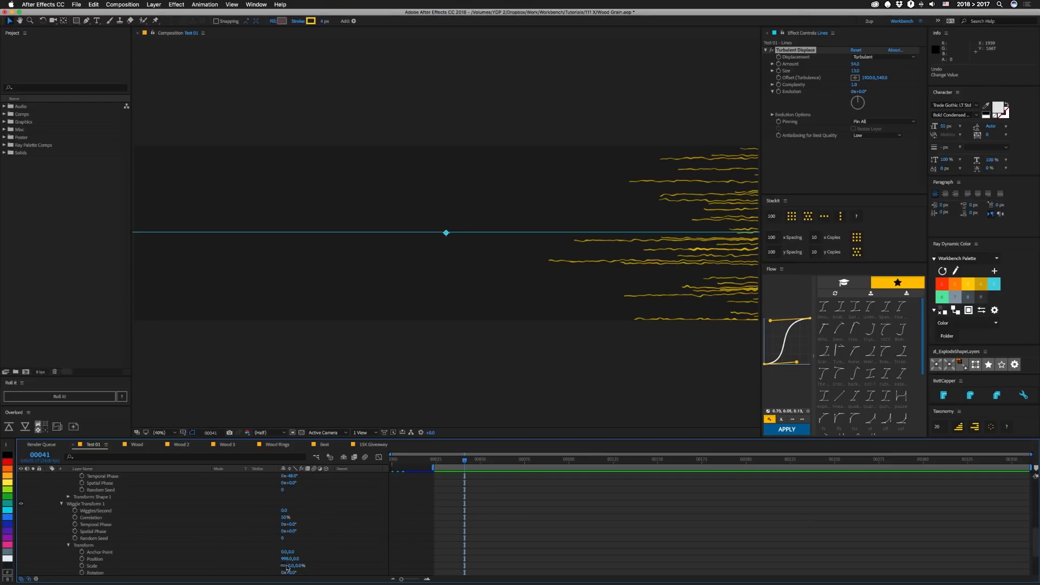
{"action": "mouse_move", "coordinate": [698, 328]}
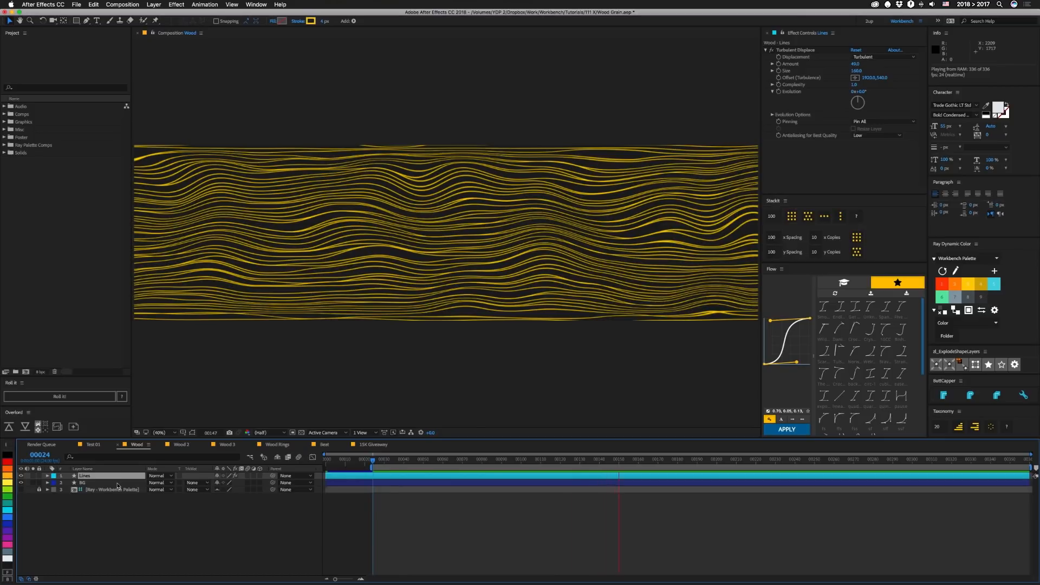
Expand the Wood Lines shape contents to Wiggle Paths and Wiggle Transform, then switch to Wood 2
{"action": "left_click", "coordinate": [53, 476]}
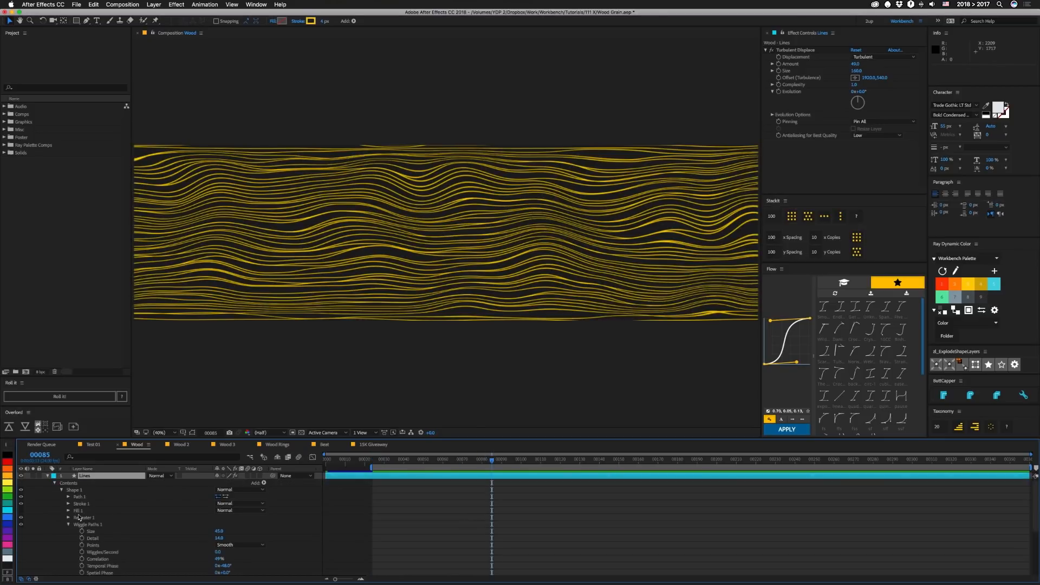
{"action": "mouse_move", "coordinate": [88, 532]}
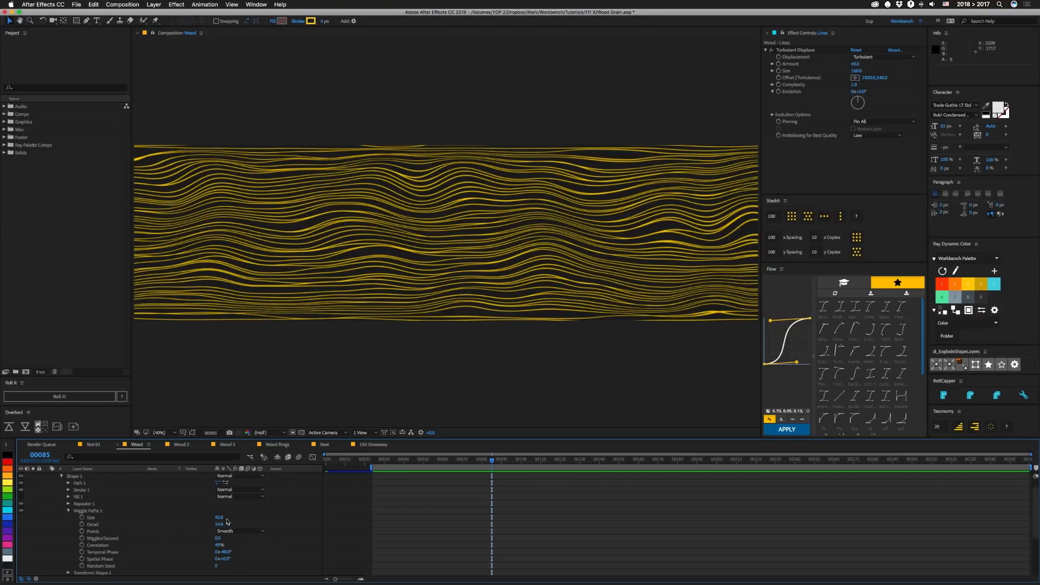
{"action": "mouse_move", "coordinate": [202, 529]}
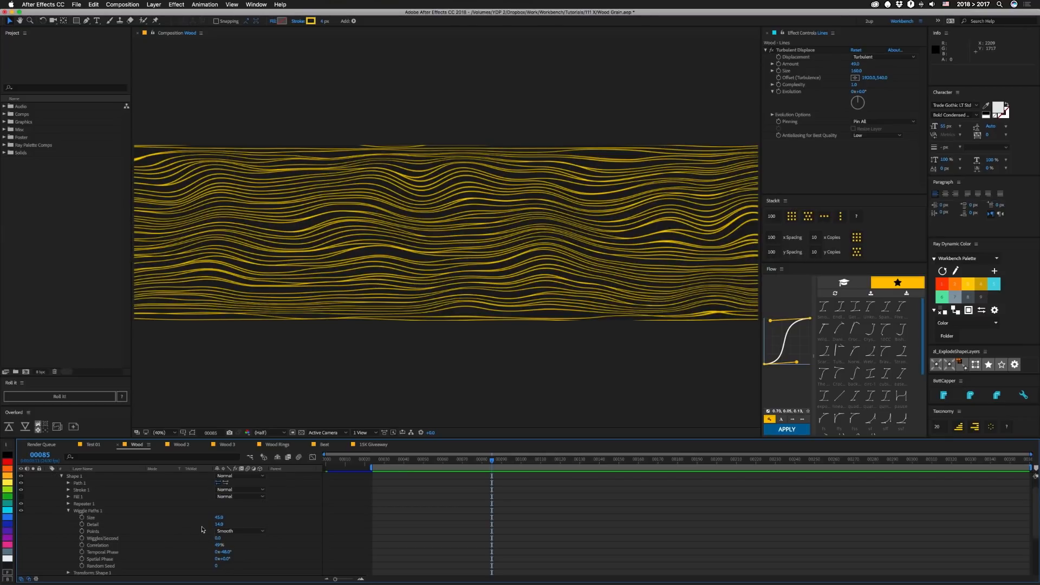
{"action": "scroll", "scroll_direction": "down", "scroll_amount": 3}
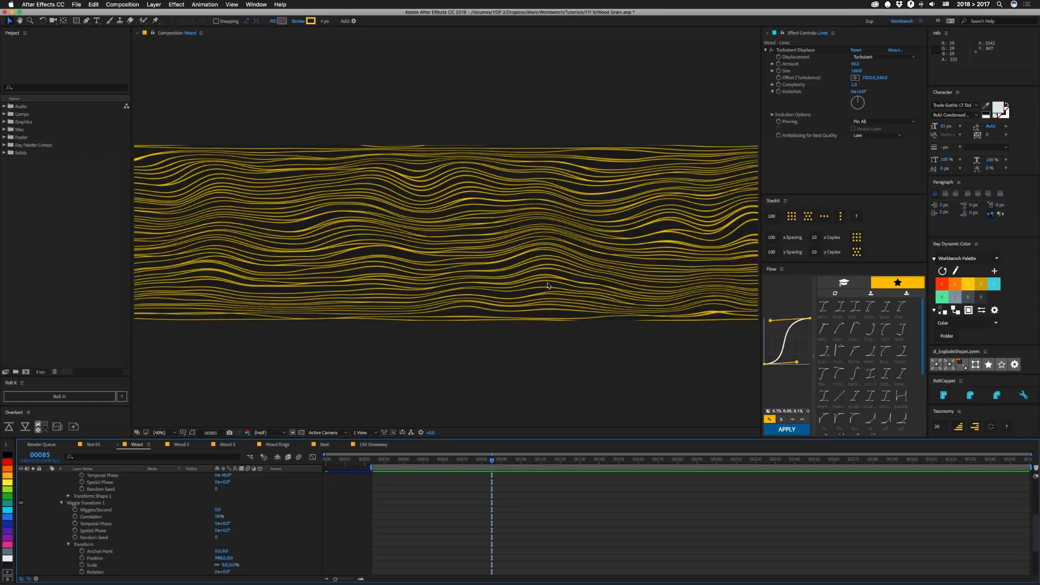
{"action": "left_click", "coordinate": [179, 445]}
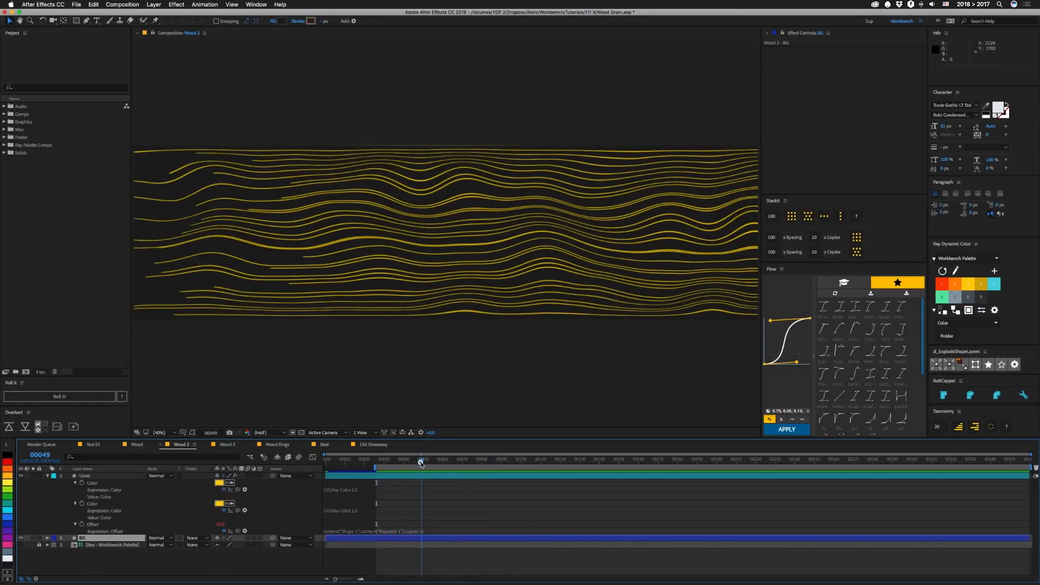
Scrub through the Wood 2 animation, then switch to the Wood 3 comp
{"action": "left_click_drag", "start_coordinate": [421, 459], "coordinate": [433, 459]}
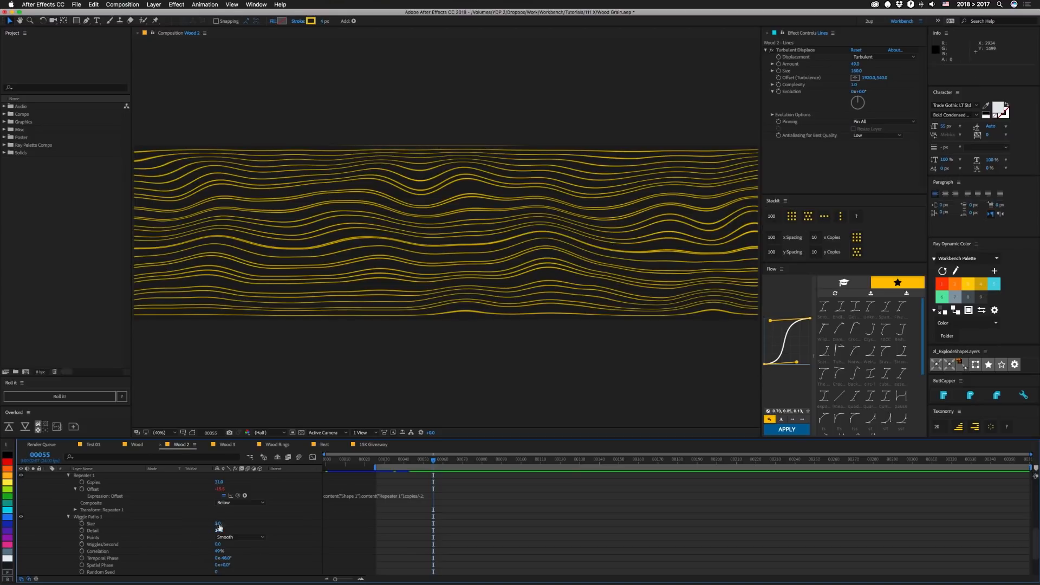
{"action": "left_click", "coordinate": [226, 445]}
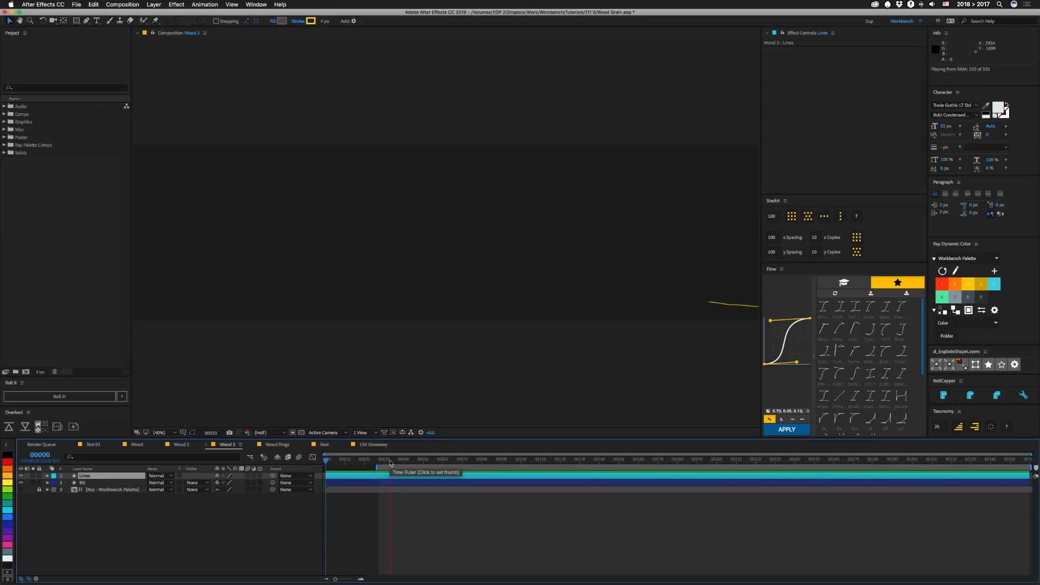
Jump Wood 3 to frame 72, then switch to the Wood Rings comp
{"action": "left_click", "coordinate": [466, 460]}
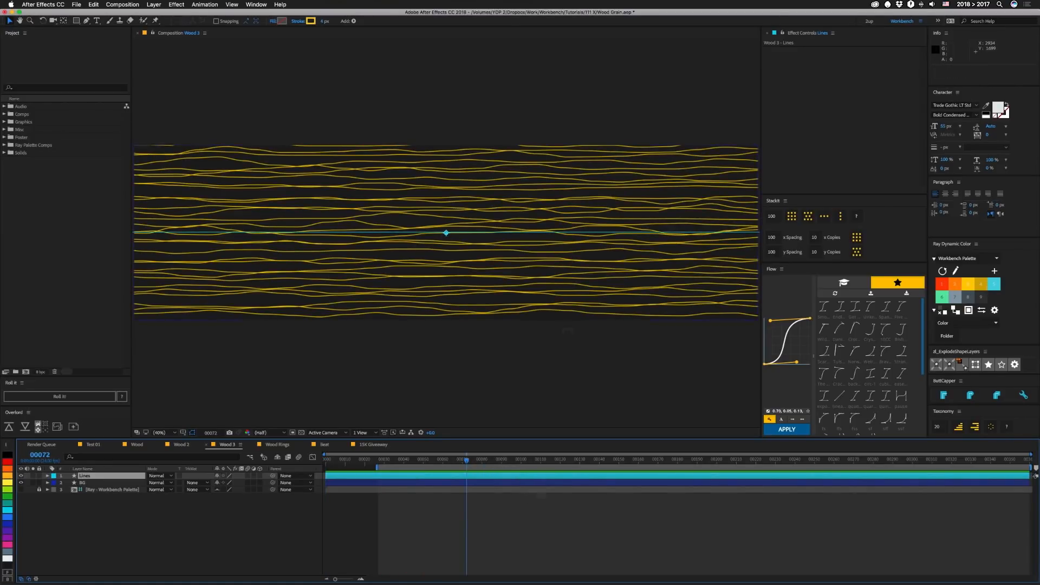
{"action": "mouse_move", "coordinate": [437, 227]}
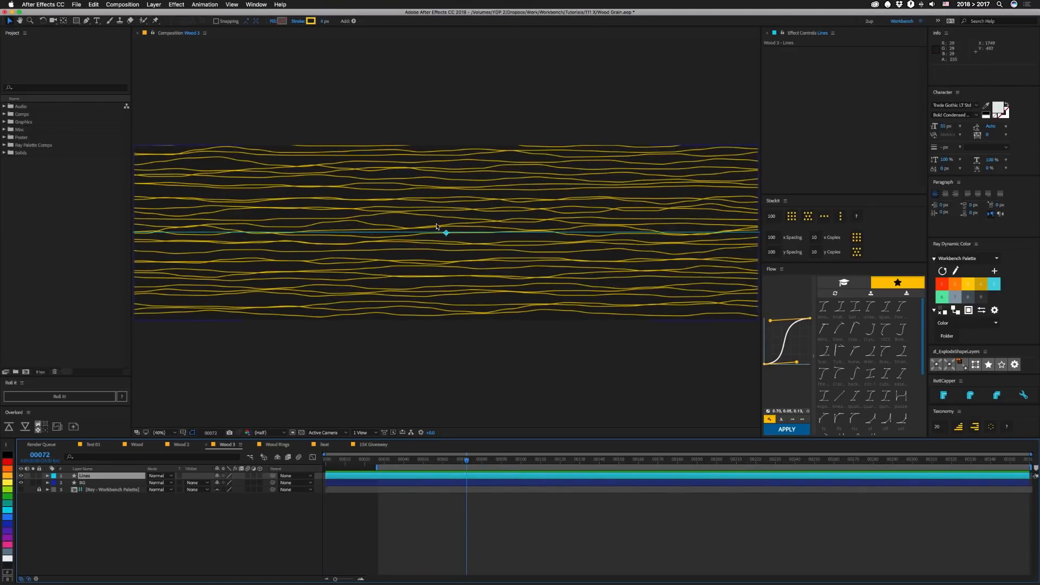
{"action": "mouse_move", "coordinate": [549, 231]}
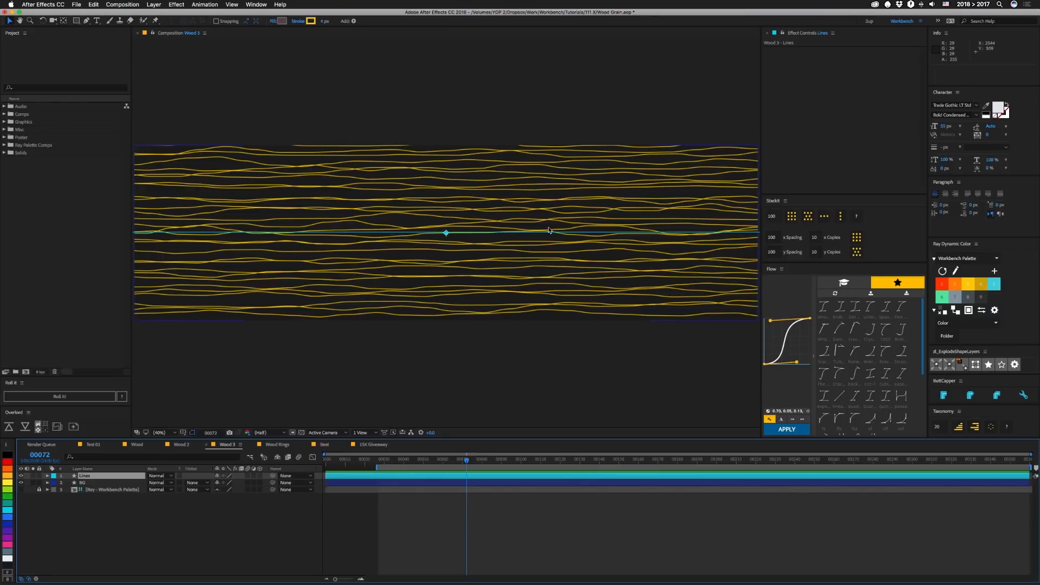
{"action": "left_click", "coordinate": [275, 444]}
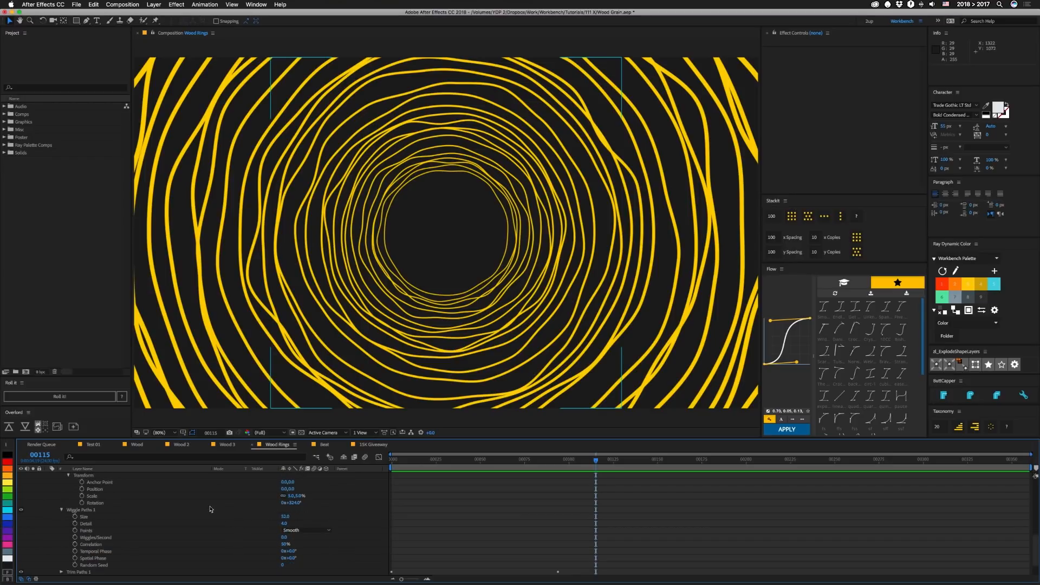
Scroll the Wood Rings timeline through its Wiggle Transform and Wiggle Paths properties
{"action": "scroll", "scroll_direction": "down", "scroll_amount": 3}
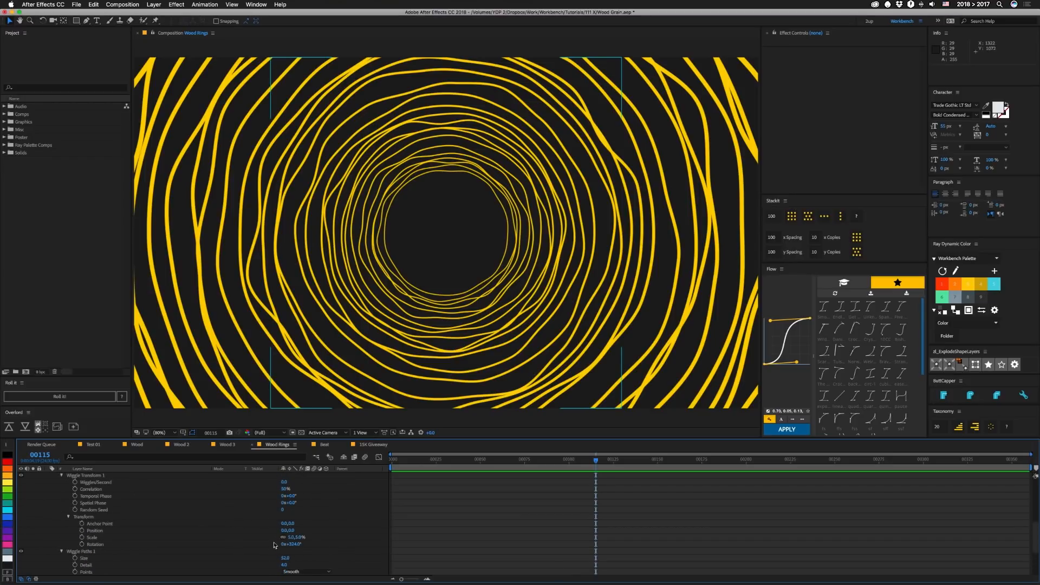
{"action": "scroll", "scroll_direction": "down", "scroll_amount": 3}
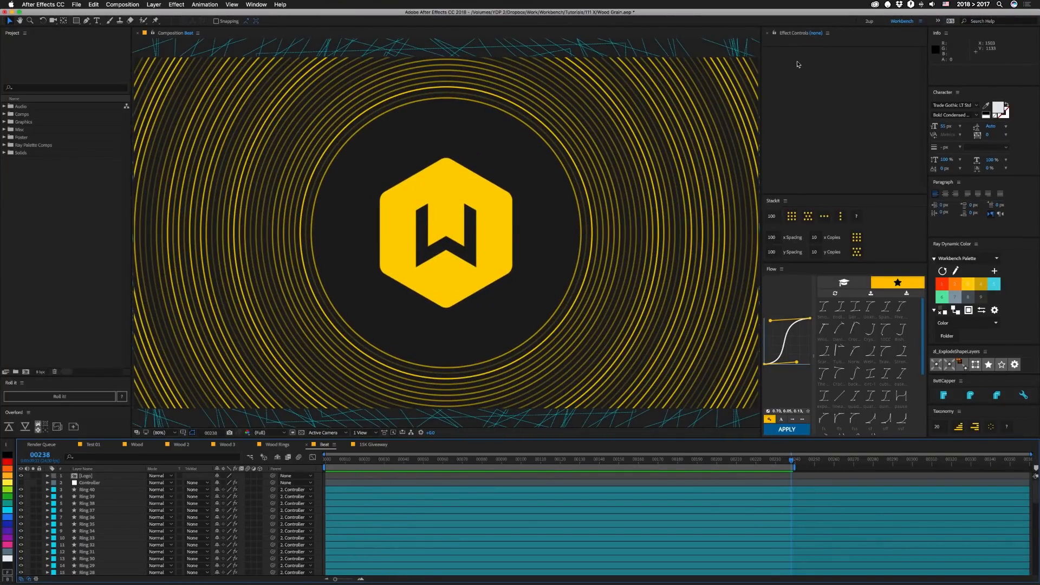
Expand the Controller layer's slider effects to show their Sound Keys expressions
{"action": "left_click", "coordinate": [86, 483]}
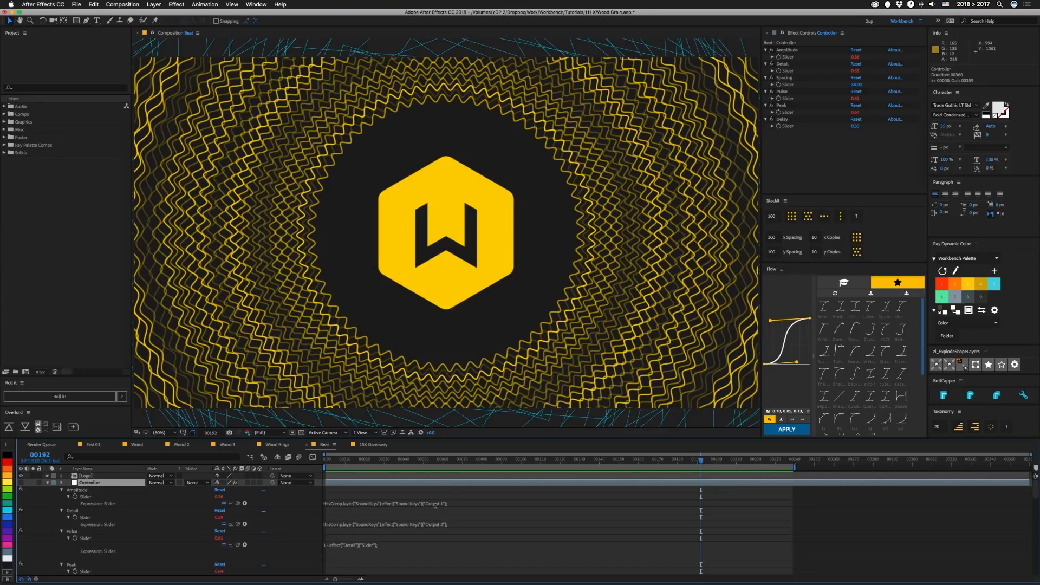
{"action": "mouse_move", "coordinate": [369, 542]}
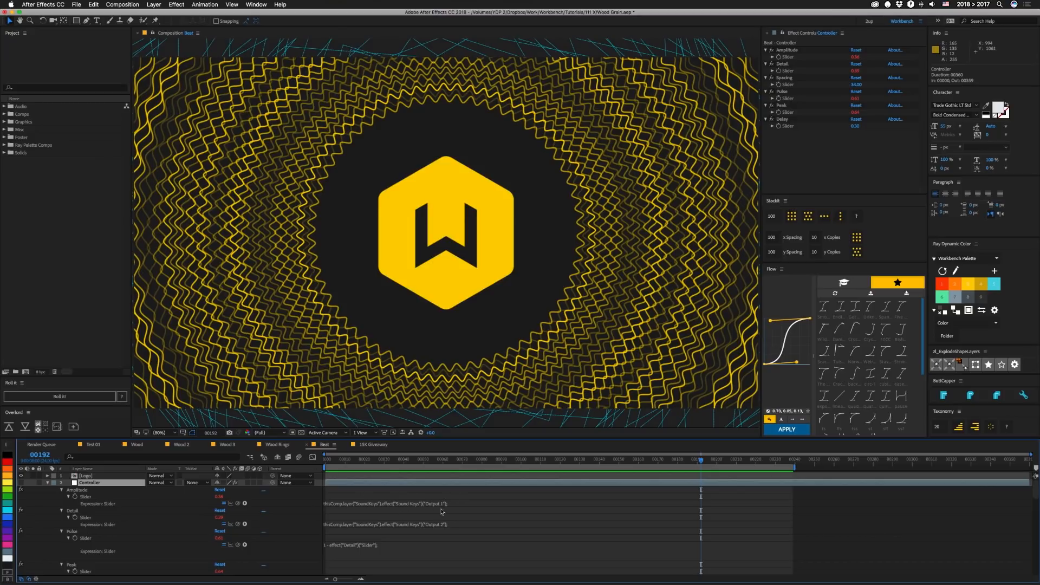
{"action": "mouse_move", "coordinate": [538, 527]}
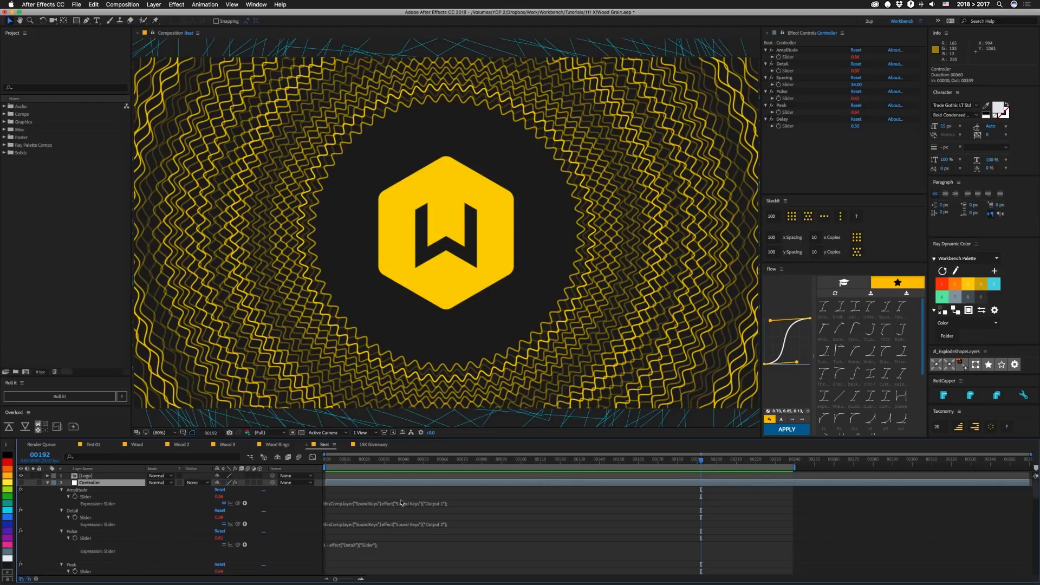
{"action": "mouse_move", "coordinate": [428, 530]}
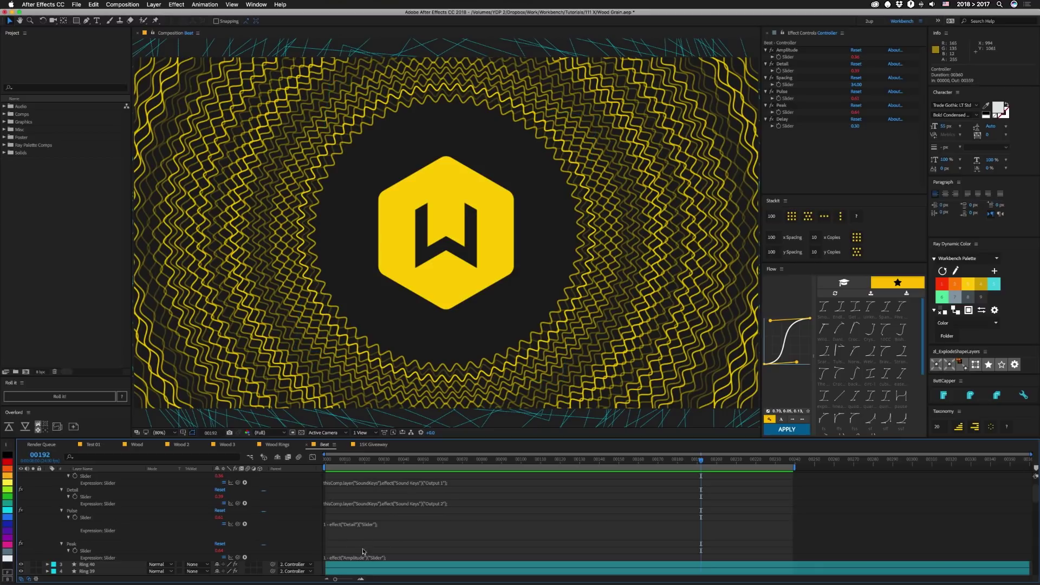
{"action": "mouse_move", "coordinate": [284, 515]}
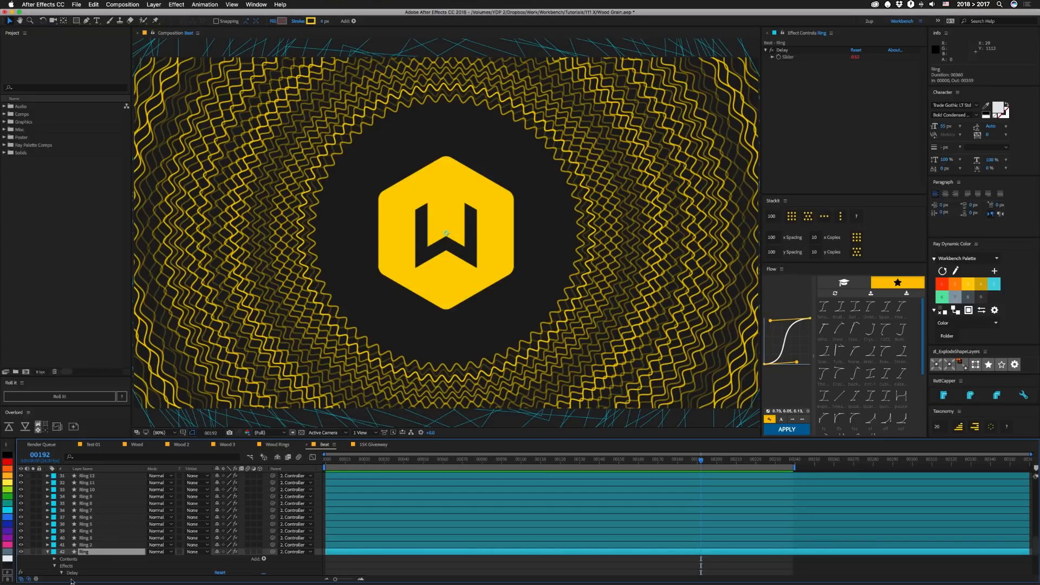
{"action": "mouse_move", "coordinate": [332, 321]}
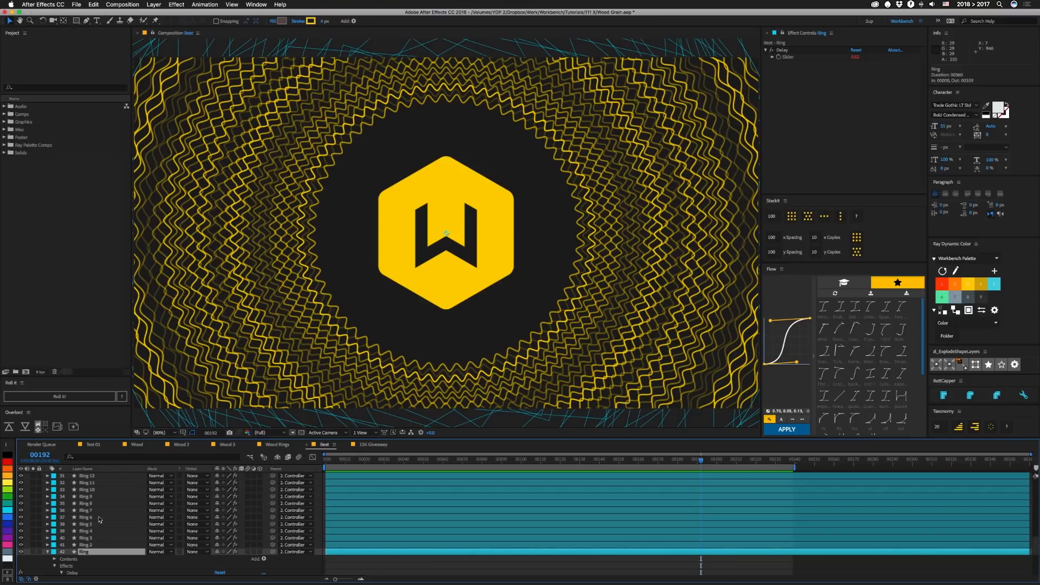
Load the Ring Delay expression, index times Controller Delay slider, into Expressionist
{"action": "left_click", "coordinate": [256, 4]}
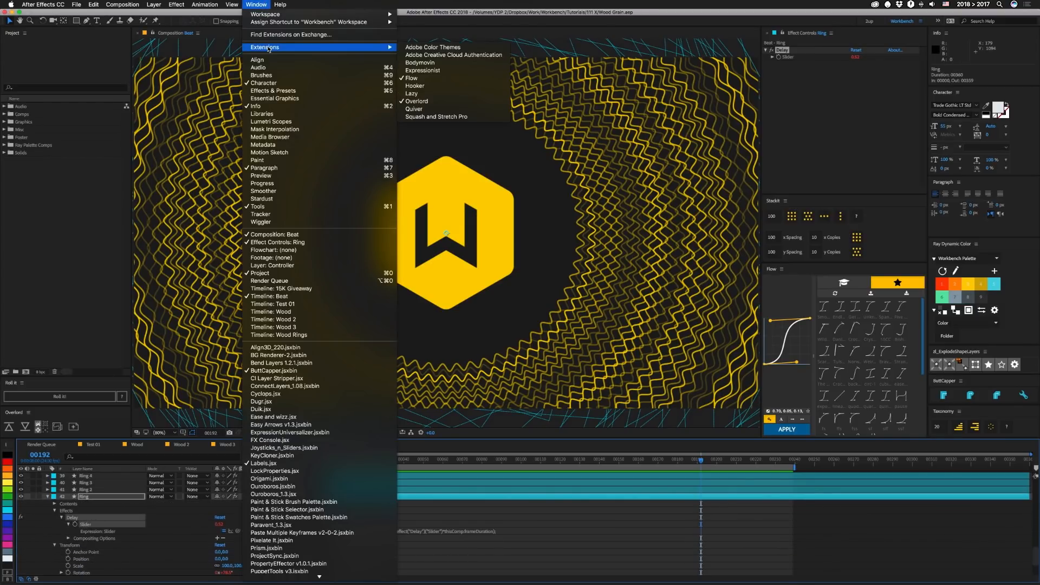
{"action": "left_click", "coordinate": [422, 70]}
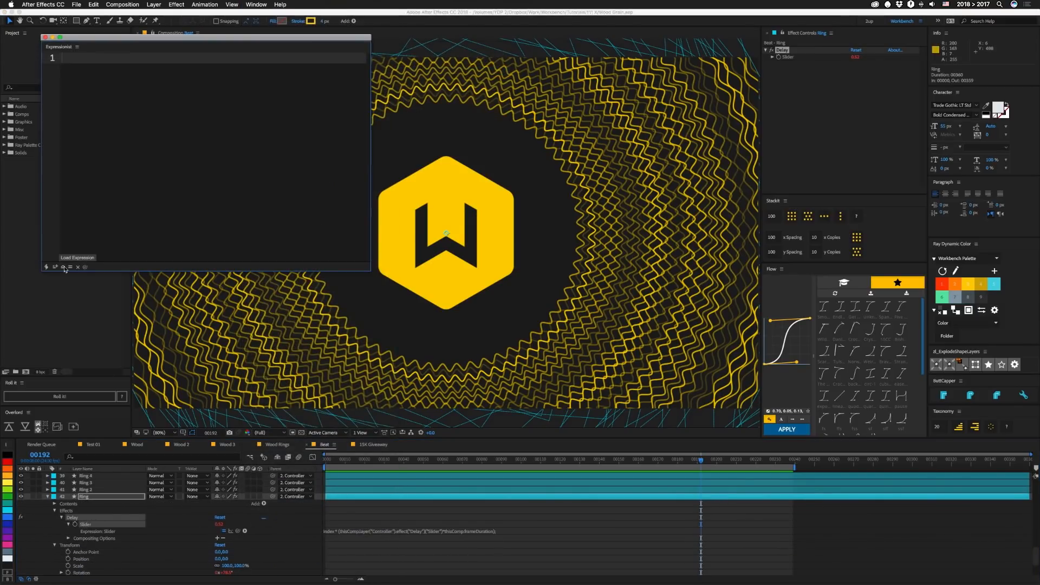
{"action": "type", "text": "index * (thisComp.layer(\"Controller\").effect(\"Delay\")(\"Slider\")*thisComp.frameDuration);"}
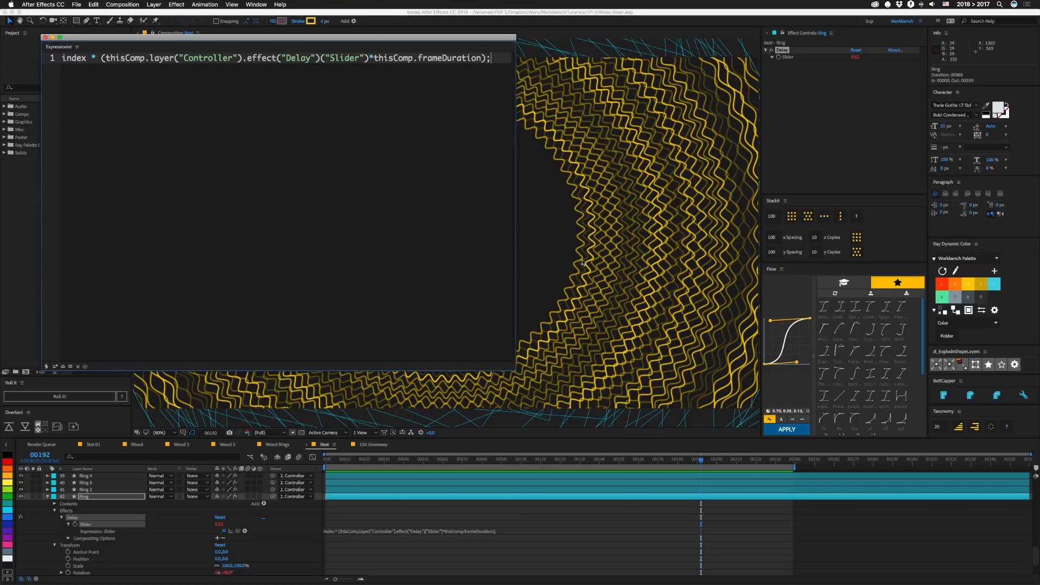
{"action": "mouse_move", "coordinate": [582, 246]}
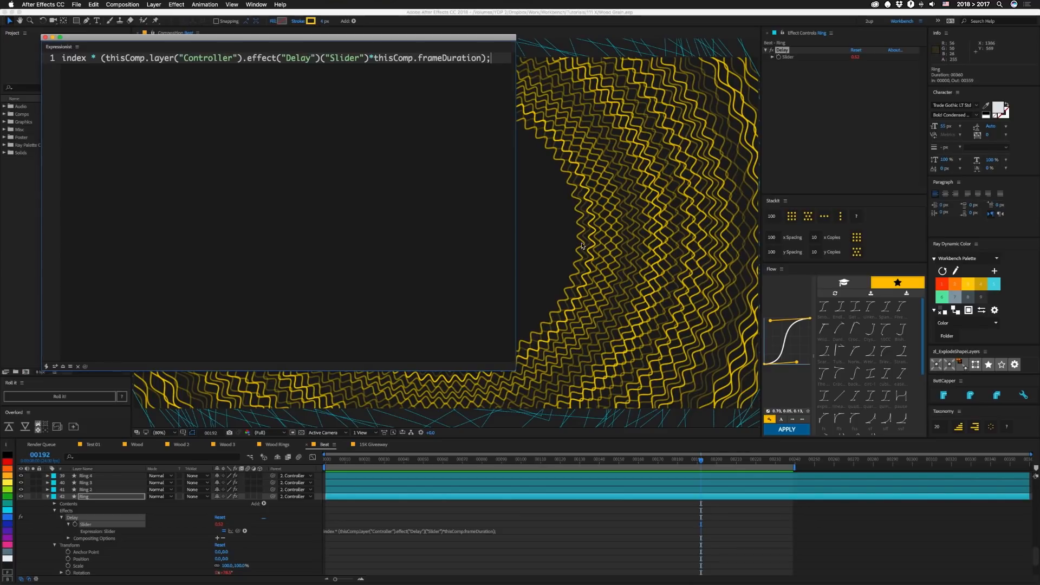
{"action": "mouse_move", "coordinate": [578, 261]}
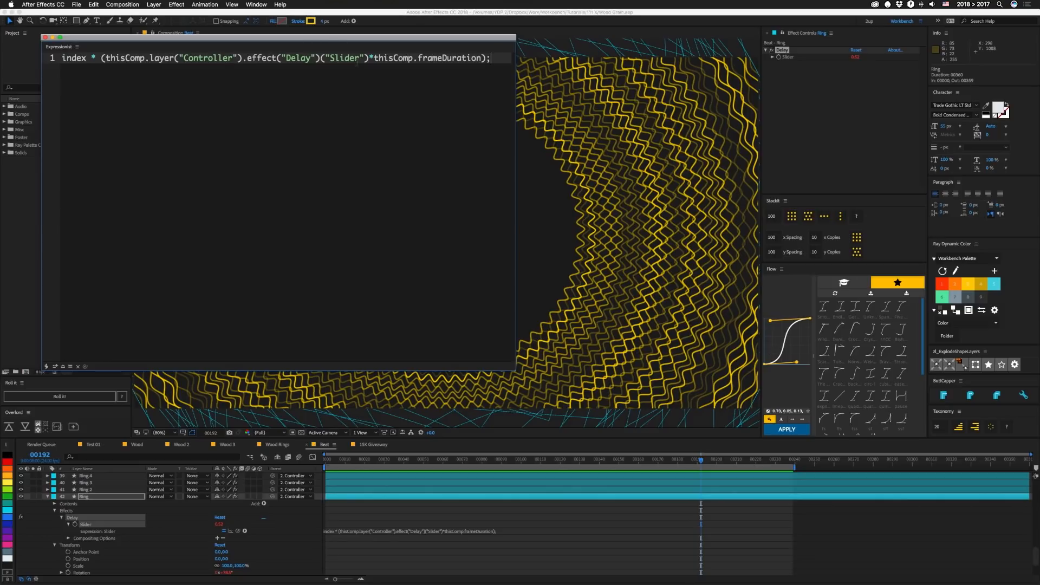
{"action": "mouse_move", "coordinate": [262, 62]}
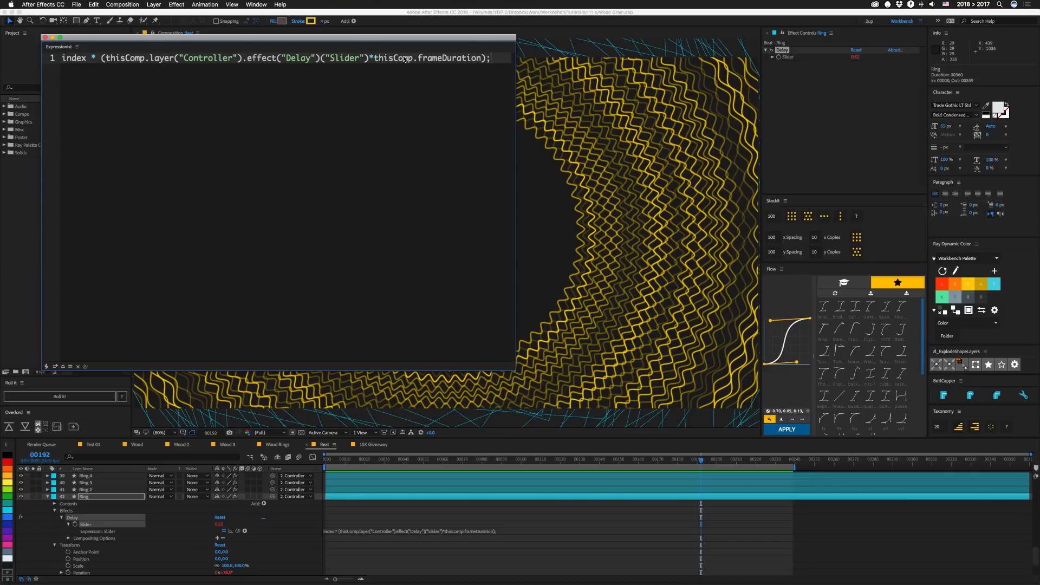
{"action": "mouse_move", "coordinate": [434, 77]}
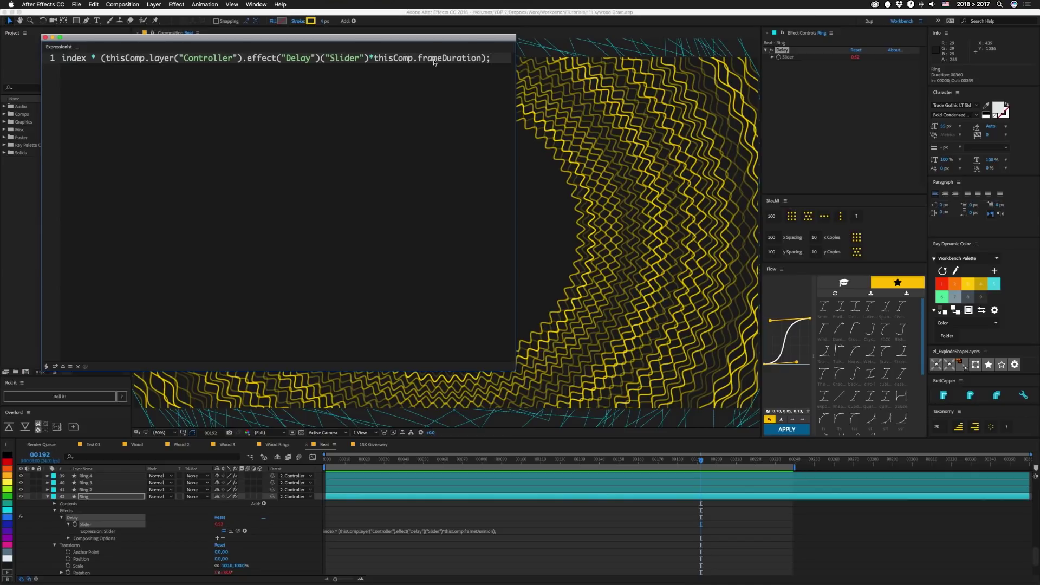
{"action": "mouse_move", "coordinate": [303, 143]}
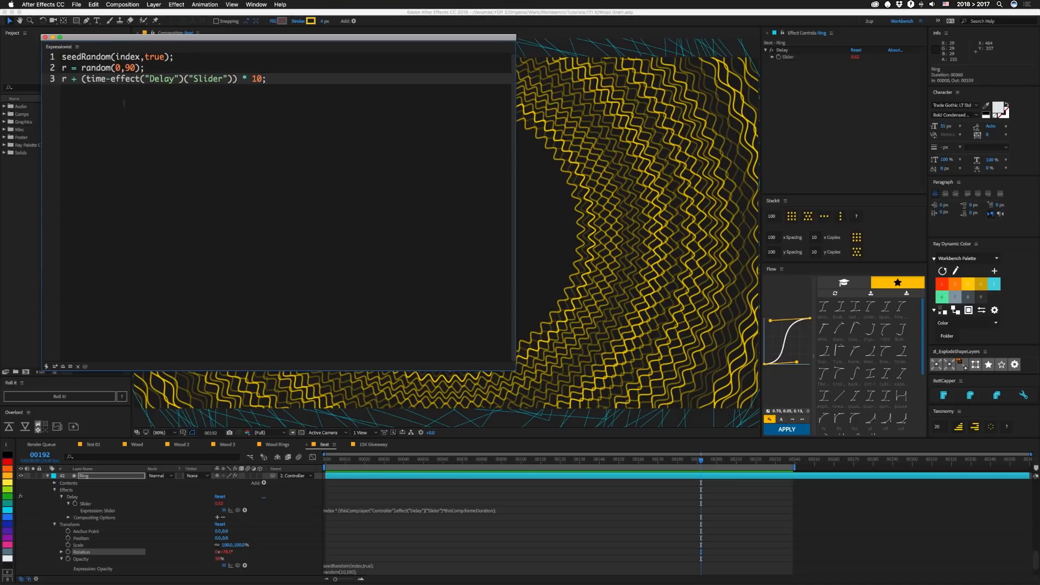
{"action": "mouse_move", "coordinate": [145, 293]}
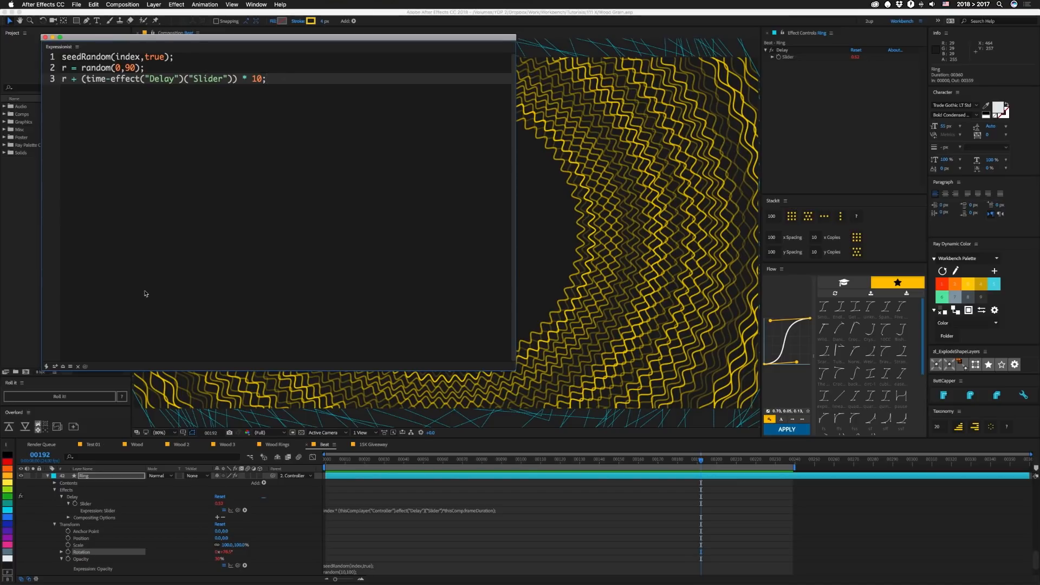
{"action": "mouse_move", "coordinate": [355, 128]}
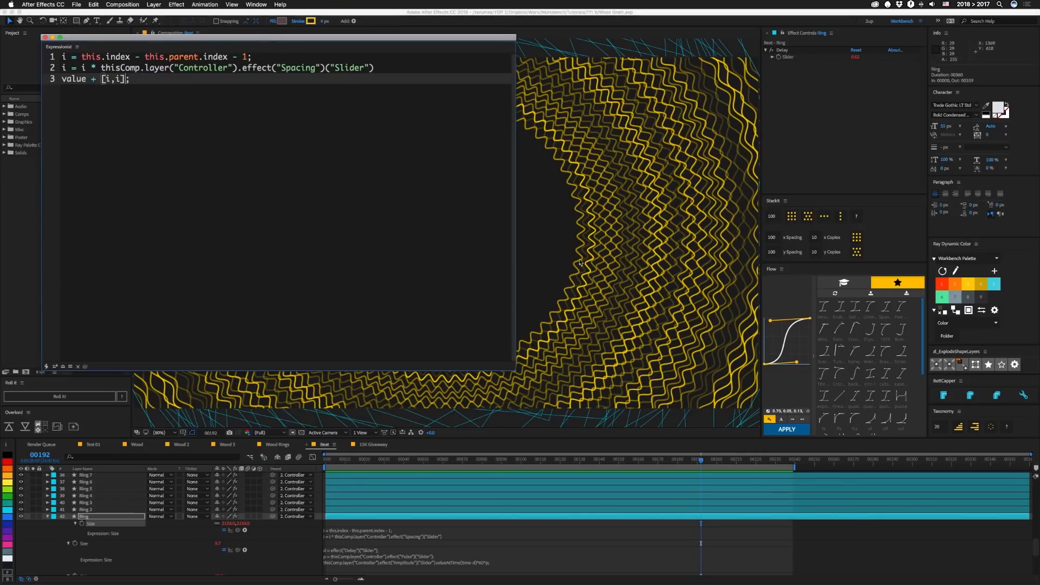
{"action": "mouse_move", "coordinate": [664, 216]}
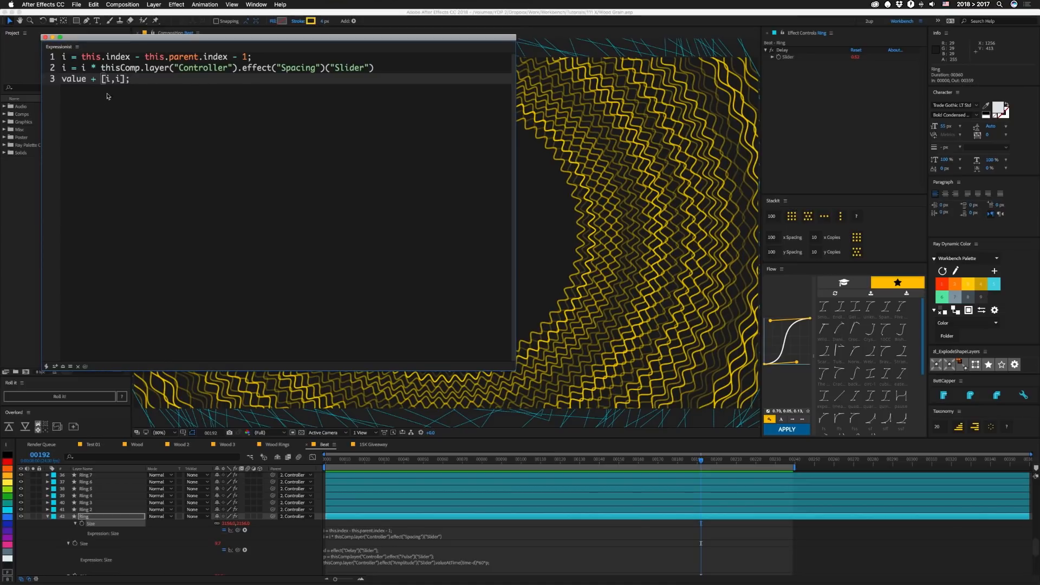
{"action": "mouse_move", "coordinate": [248, 105]}
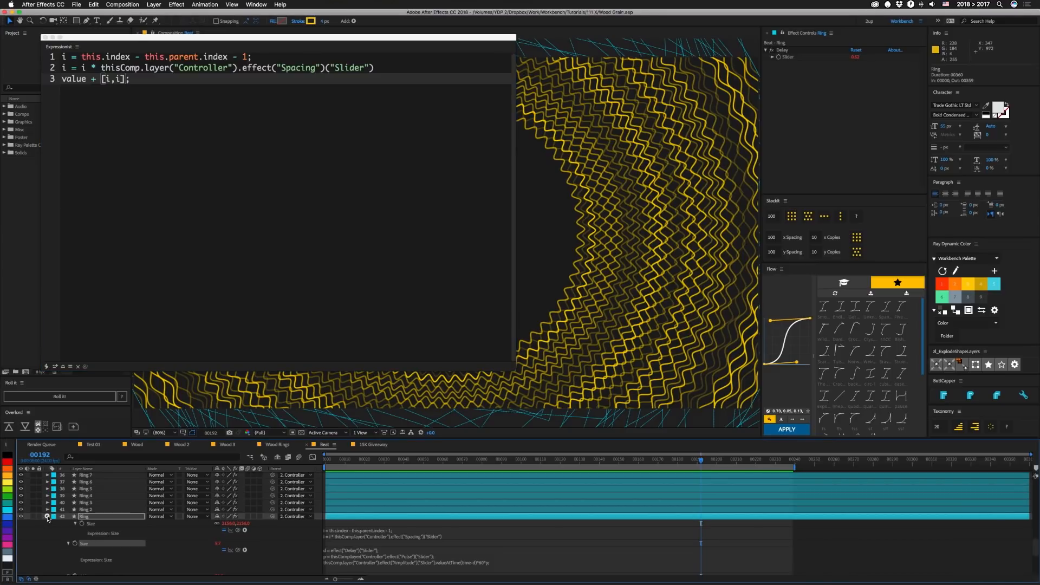
Expand the Ring layer's contents and scroll to the Zig Zag 1 Size expression
{"action": "left_click", "coordinate": [46, 517]}
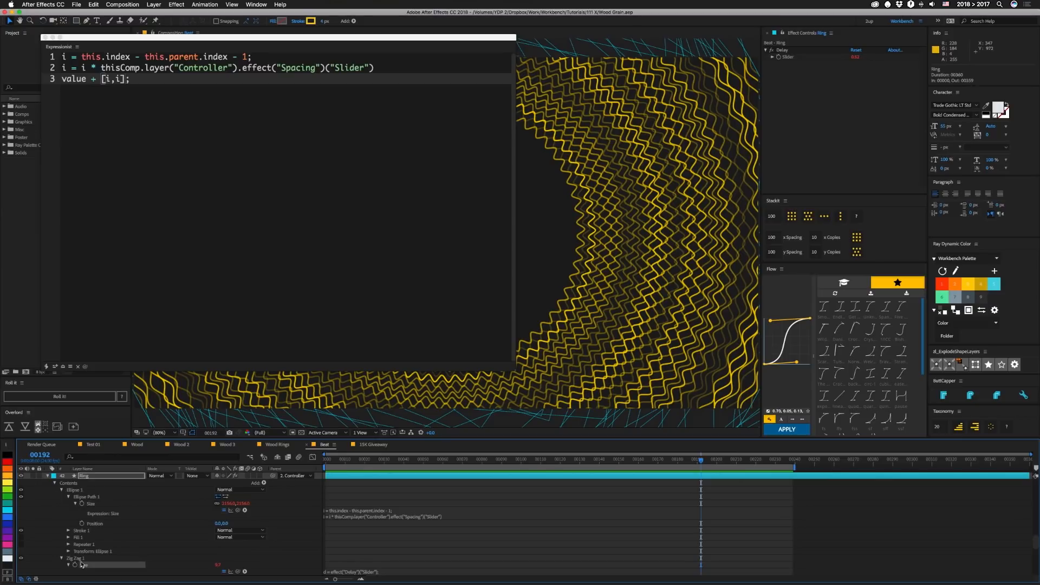
{"action": "scroll", "scroll_direction": "down", "scroll_amount": 3}
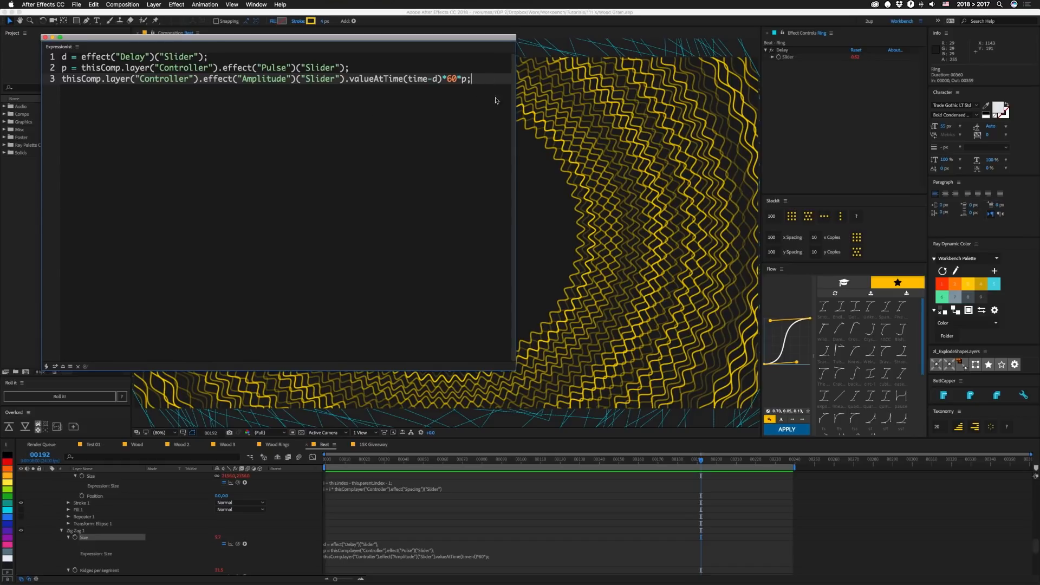
{"action": "mouse_move", "coordinate": [564, 274]}
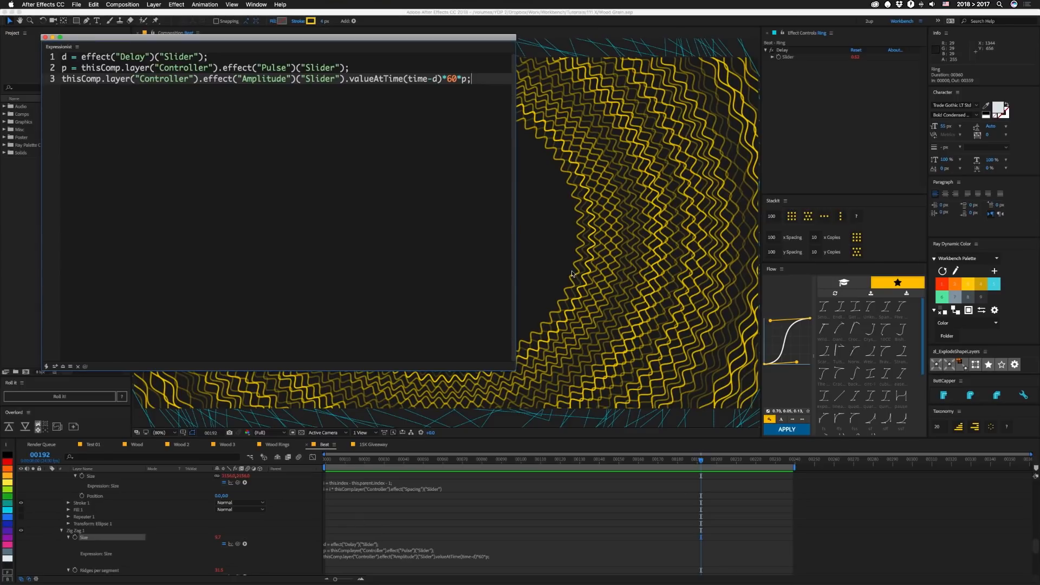
{"action": "mouse_move", "coordinate": [575, 179]}
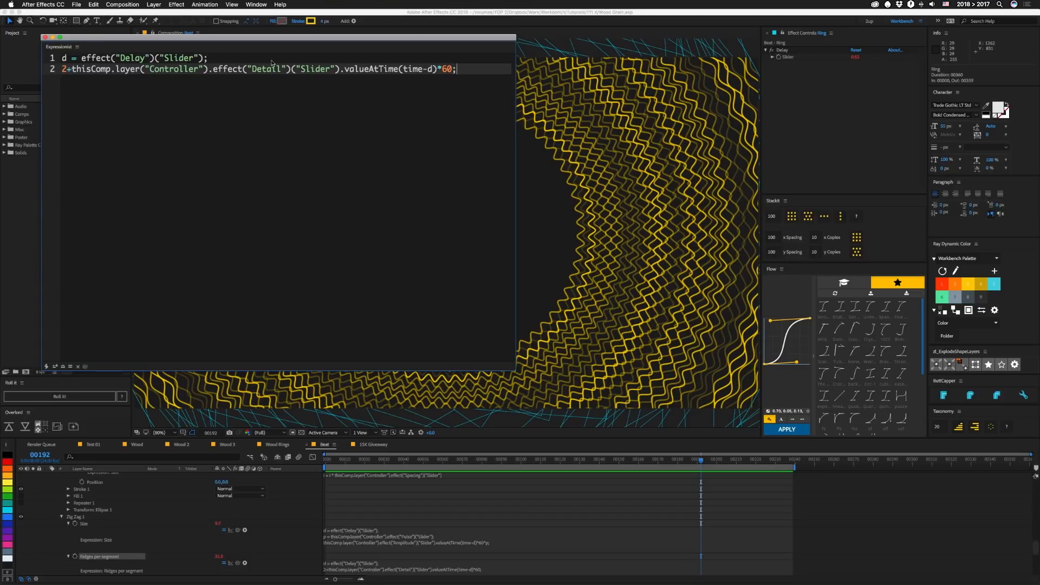
{"action": "mouse_move", "coordinate": [252, 79]}
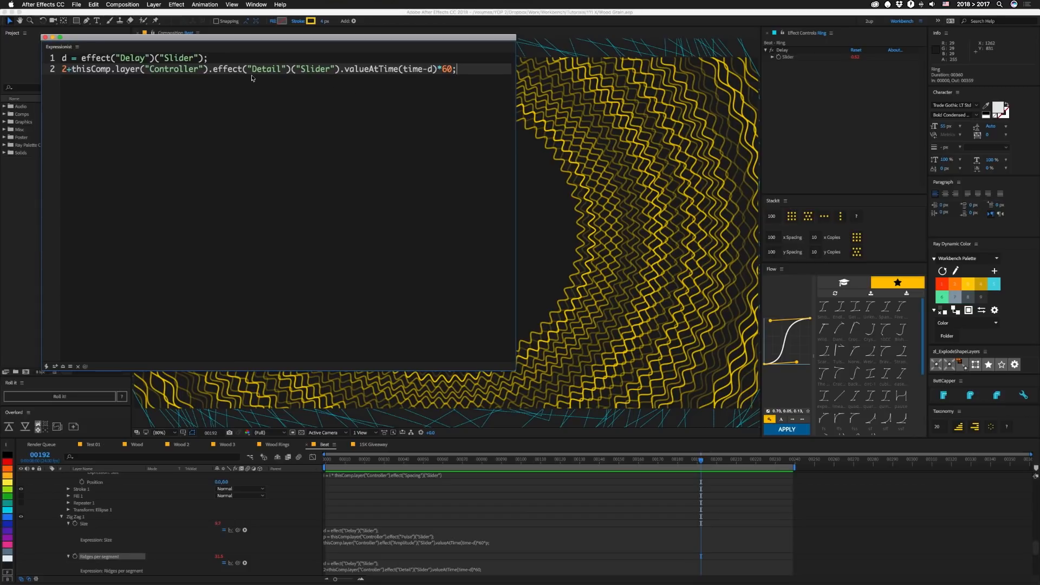
{"action": "mouse_move", "coordinate": [80, 82]}
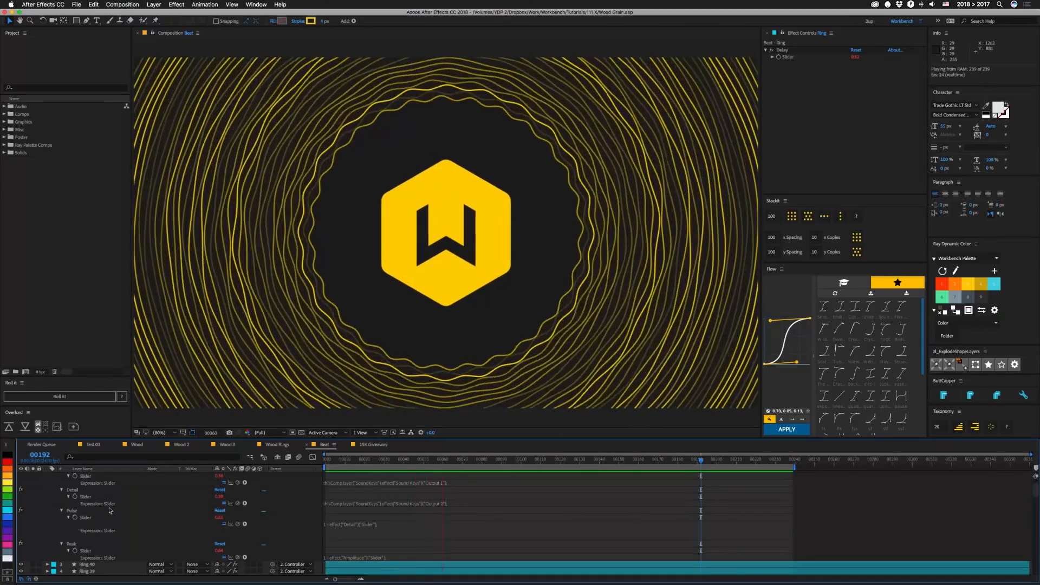
Switch to the 15K Giveaway comp's announcement card
{"action": "left_click", "coordinate": [371, 444]}
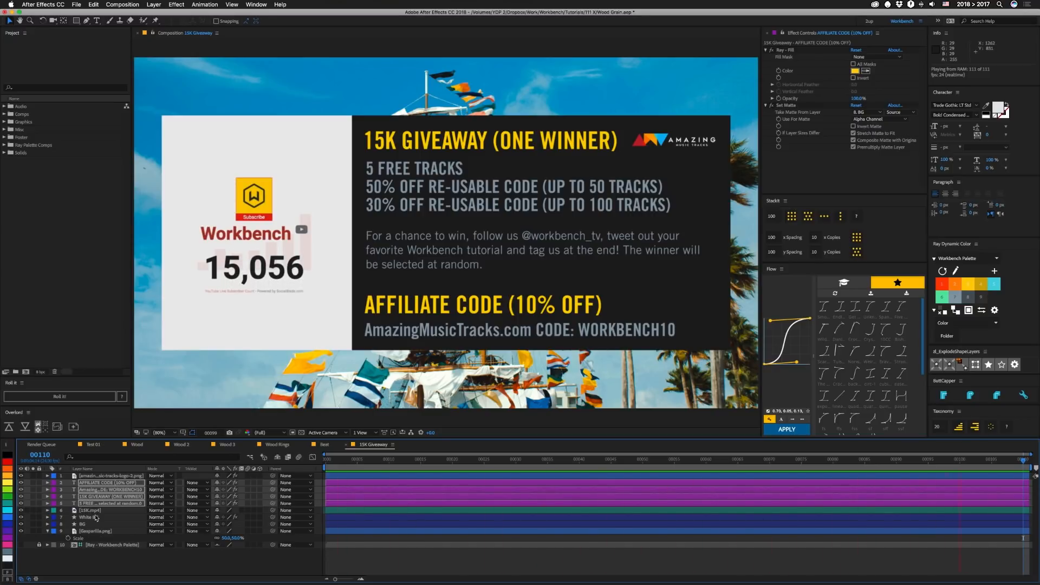
Return to the Beat comp with wavy rings around the W logo
{"action": "left_click", "coordinate": [325, 444]}
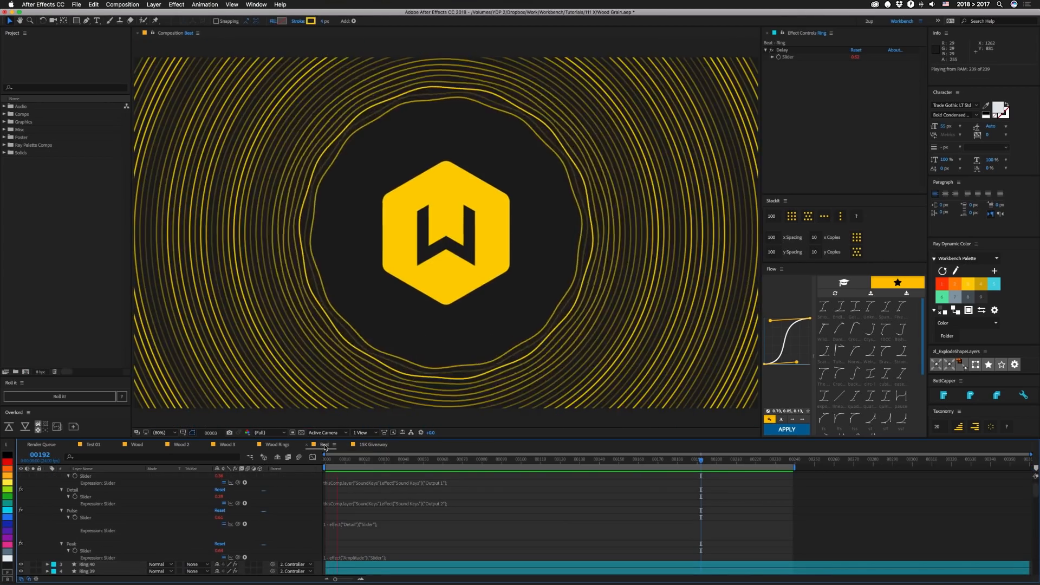